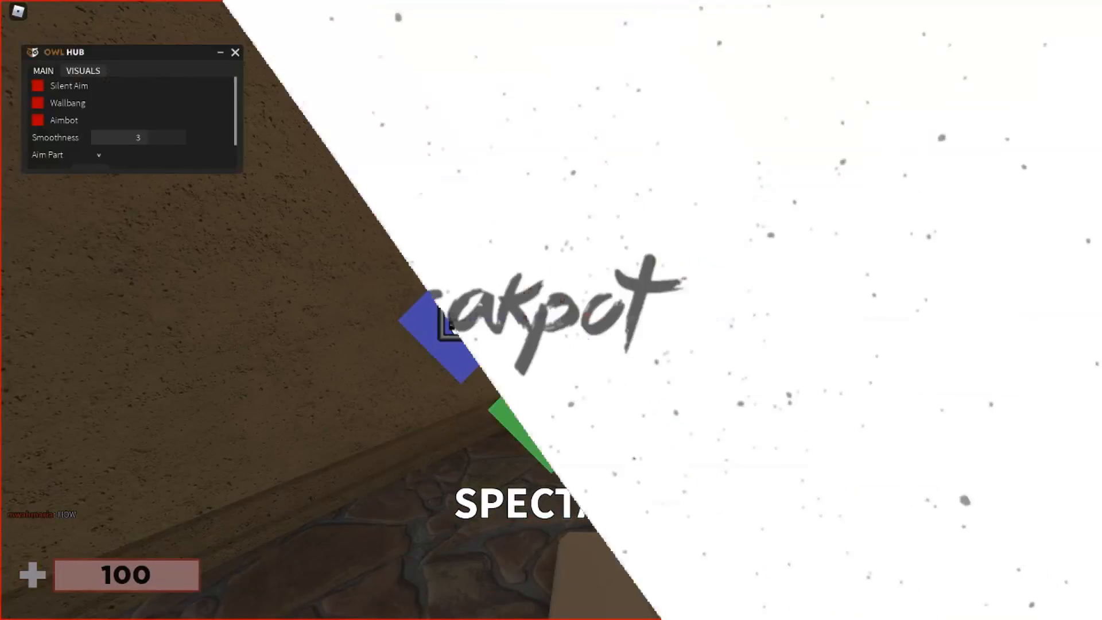
Step: Show Owl Hub's Main and Visuals tabs in Arsenal, then bring up the Linkvertise KRNL link
{"action": "left_click", "coordinate": [84, 71]}
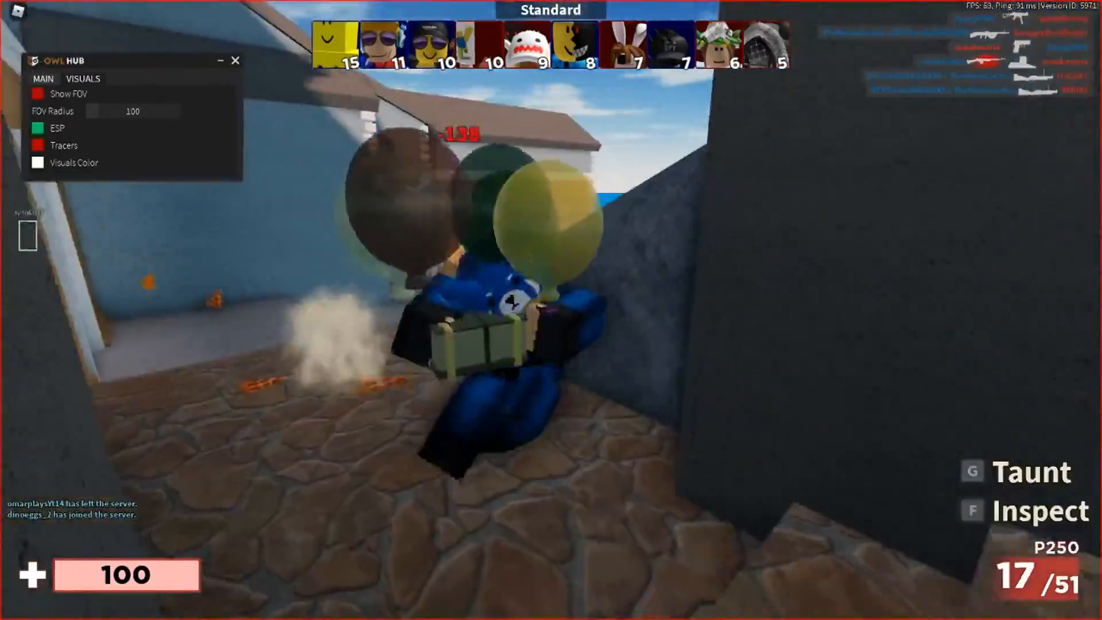
{"action": "left_click", "coordinate": [551, 310]}
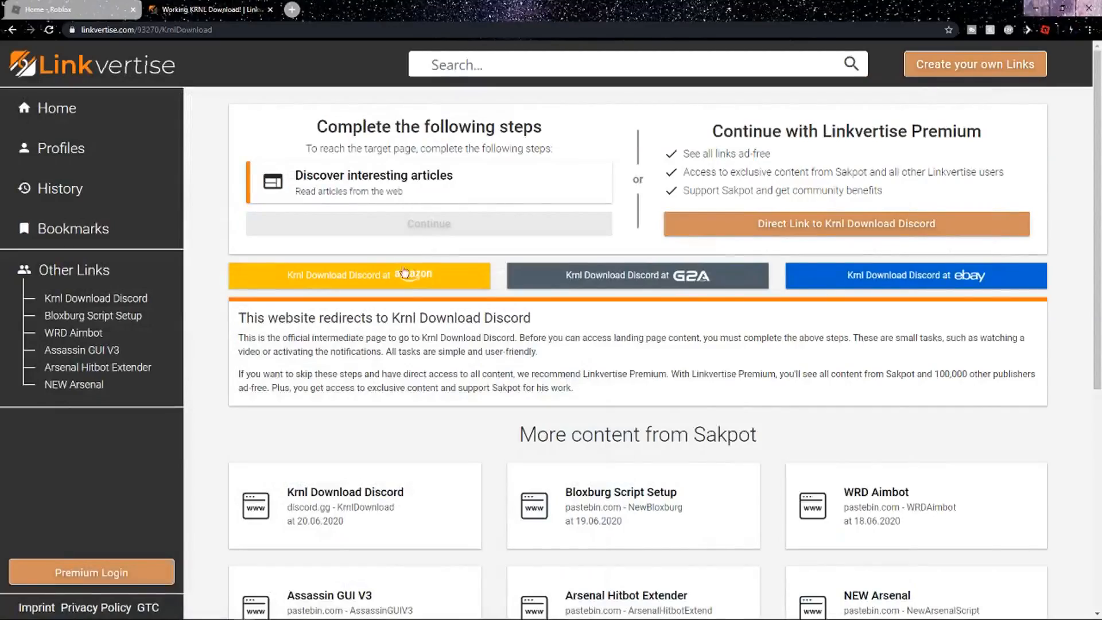
{"action": "mouse_move", "coordinate": [392, 222]}
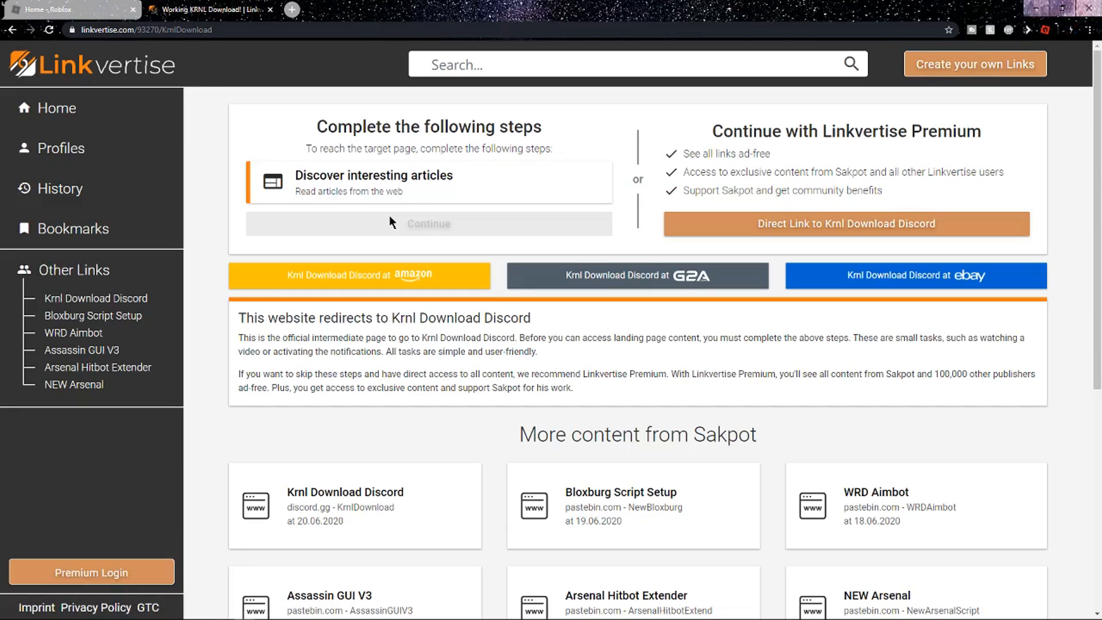
{"action": "mouse_move", "coordinate": [388, 220]}
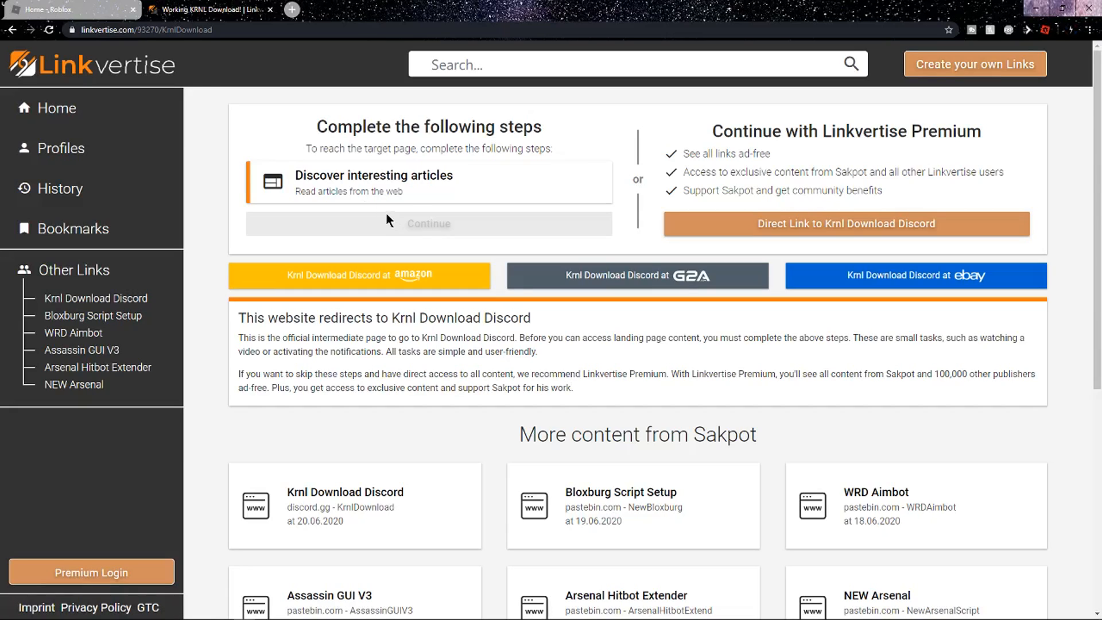
{"action": "mouse_move", "coordinate": [360, 198]}
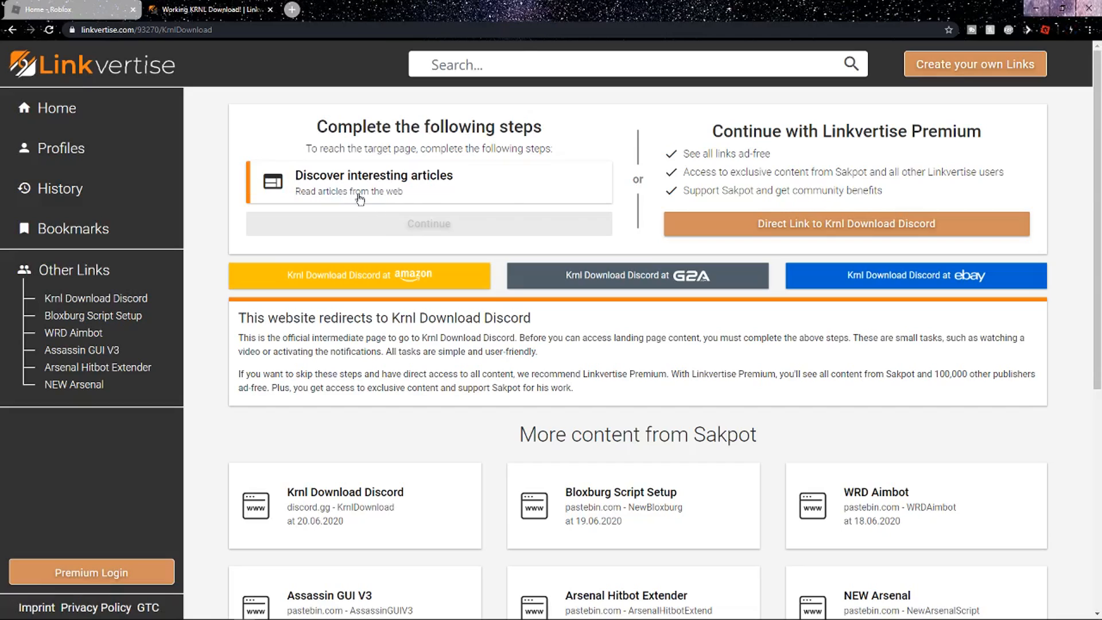
{"action": "mouse_move", "coordinate": [237, 187]}
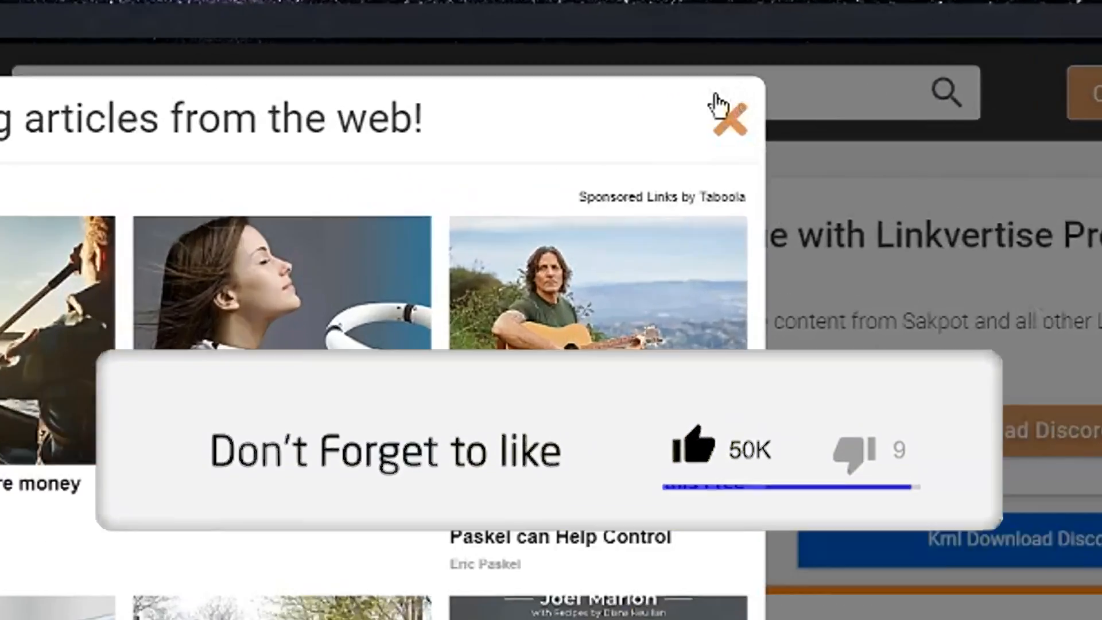
Step: Close the Taboola articles popup so the 'Discover interesting articles' step completes
{"action": "left_click", "coordinate": [728, 126]}
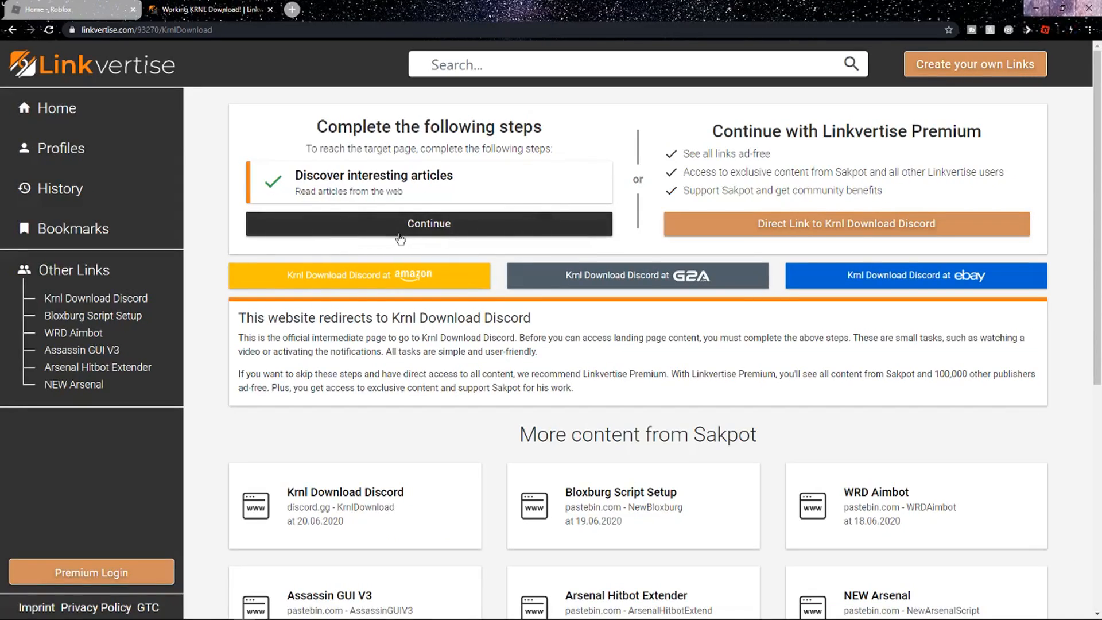
Step: Continue to the 'Working KRNL Download!' page and wait for the direct-access countdown
{"action": "left_click", "coordinate": [429, 224]}
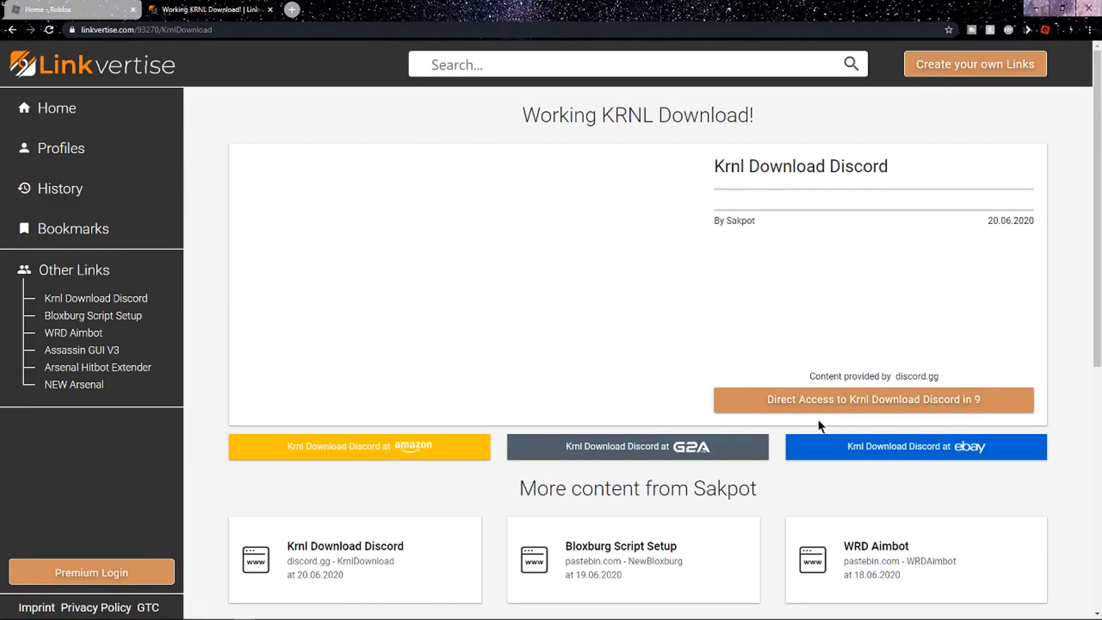
{"action": "mouse_move", "coordinate": [767, 194]}
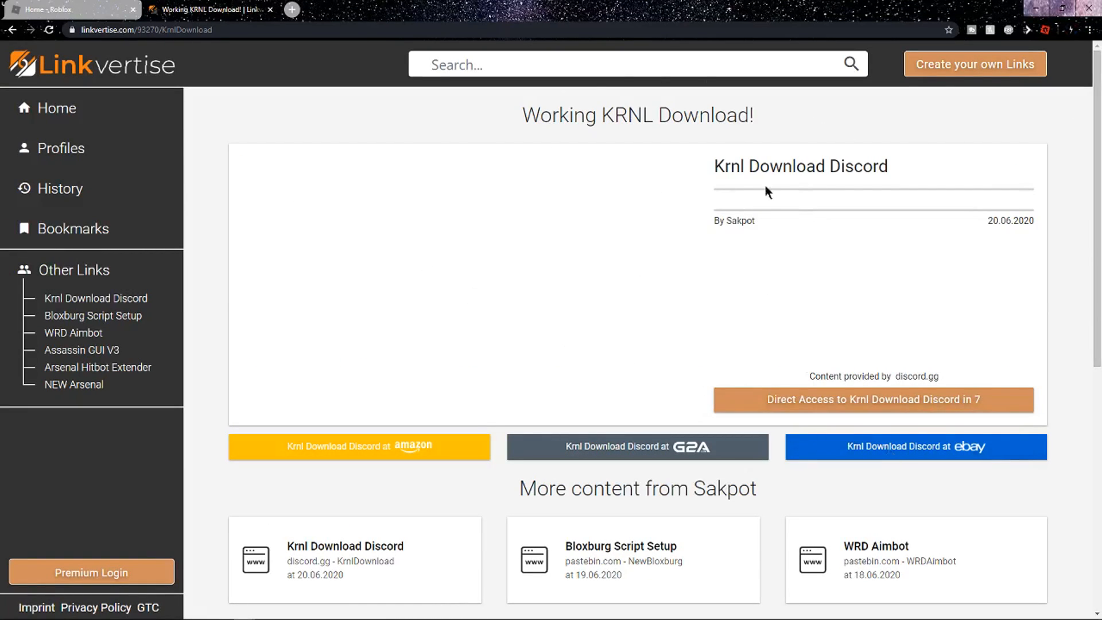
{"action": "mouse_move", "coordinate": [996, 373]}
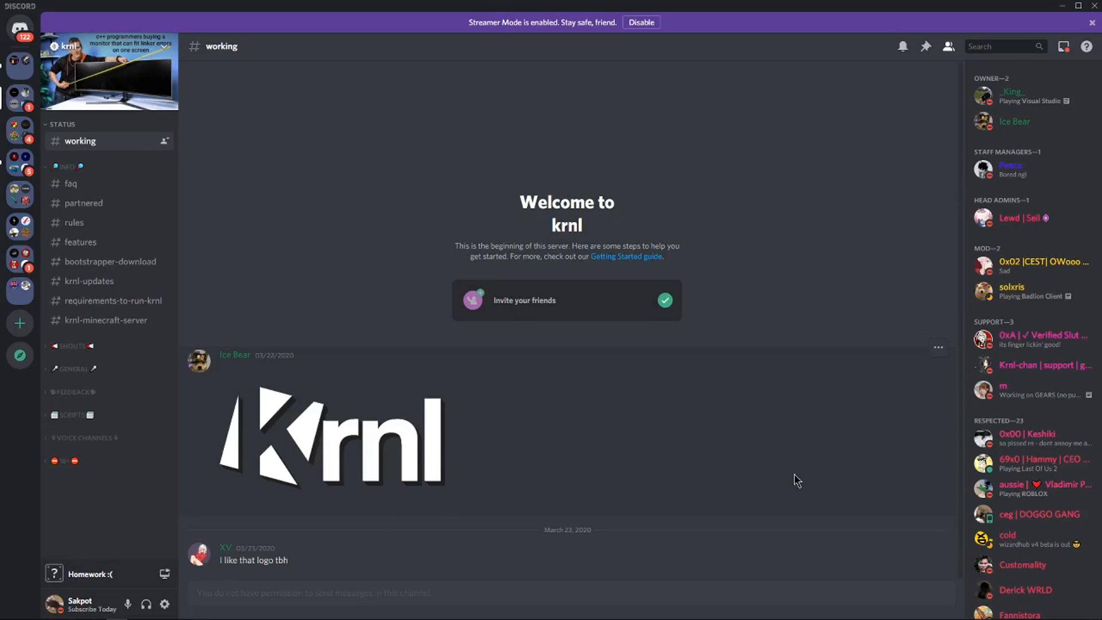
{"action": "mouse_move", "coordinate": [838, 468]}
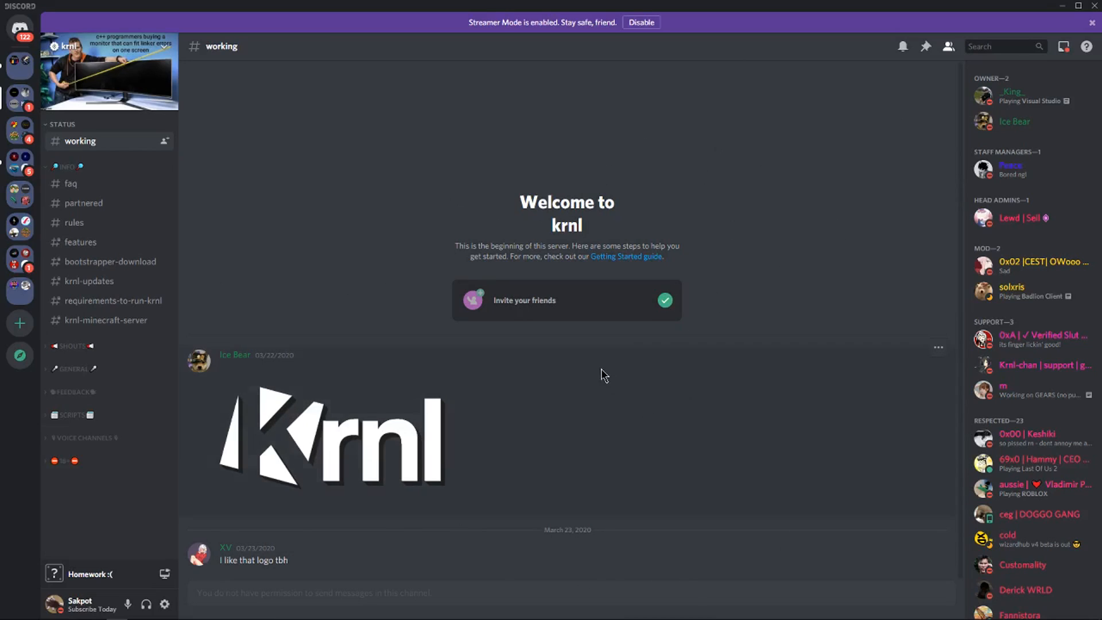
{"action": "mouse_move", "coordinate": [436, 225]}
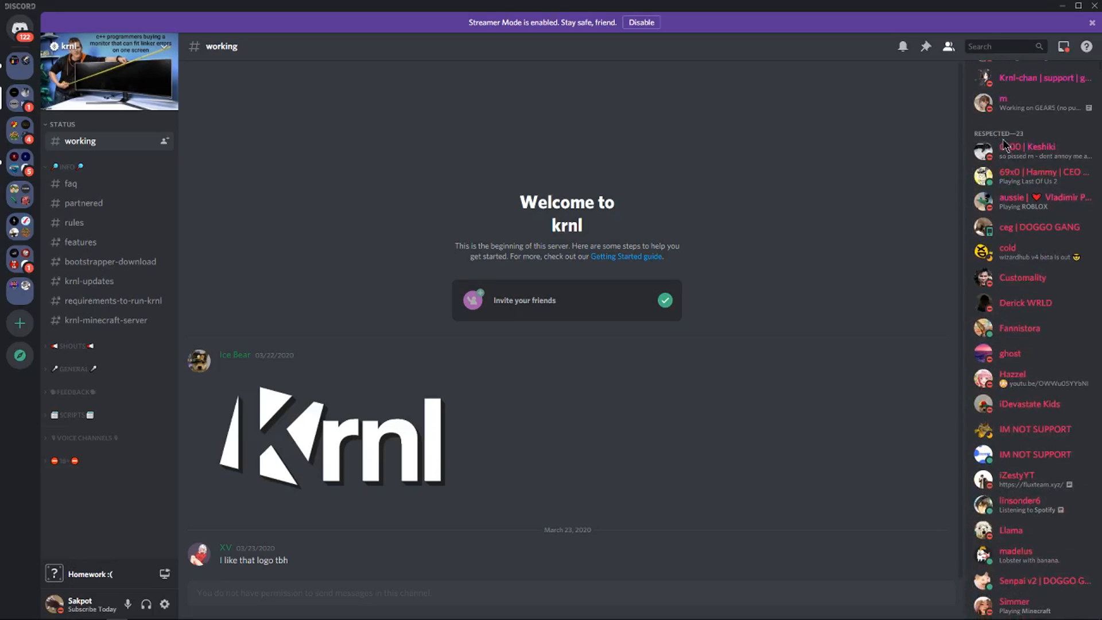
{"action": "scroll", "scroll_direction": "down", "scroll_amount": 3}
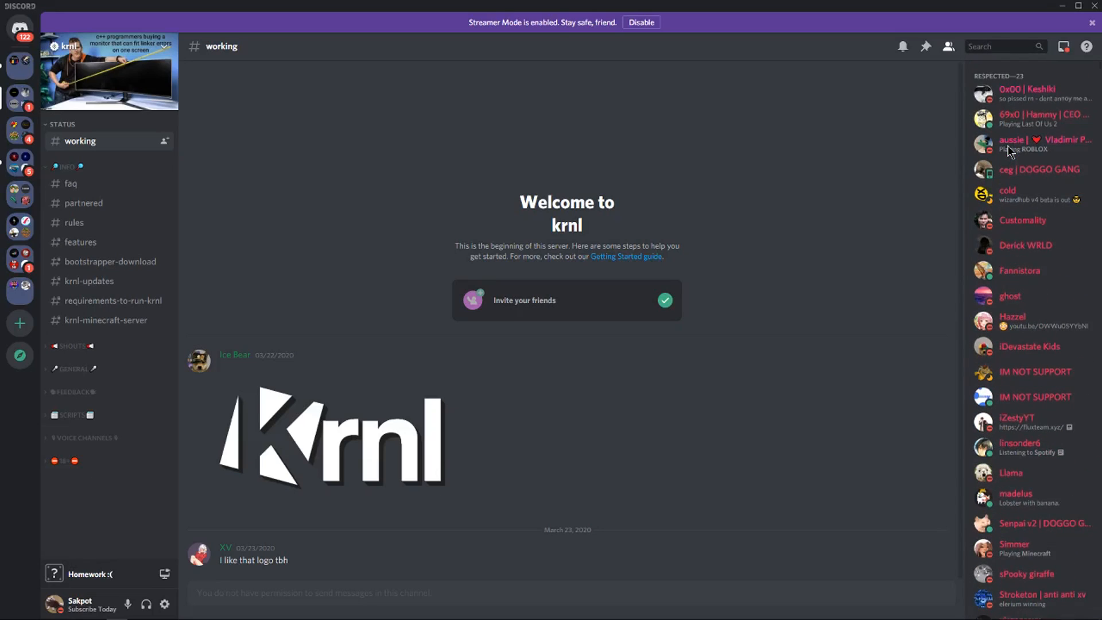
{"action": "scroll", "scroll_direction": "down", "scroll_amount": 3}
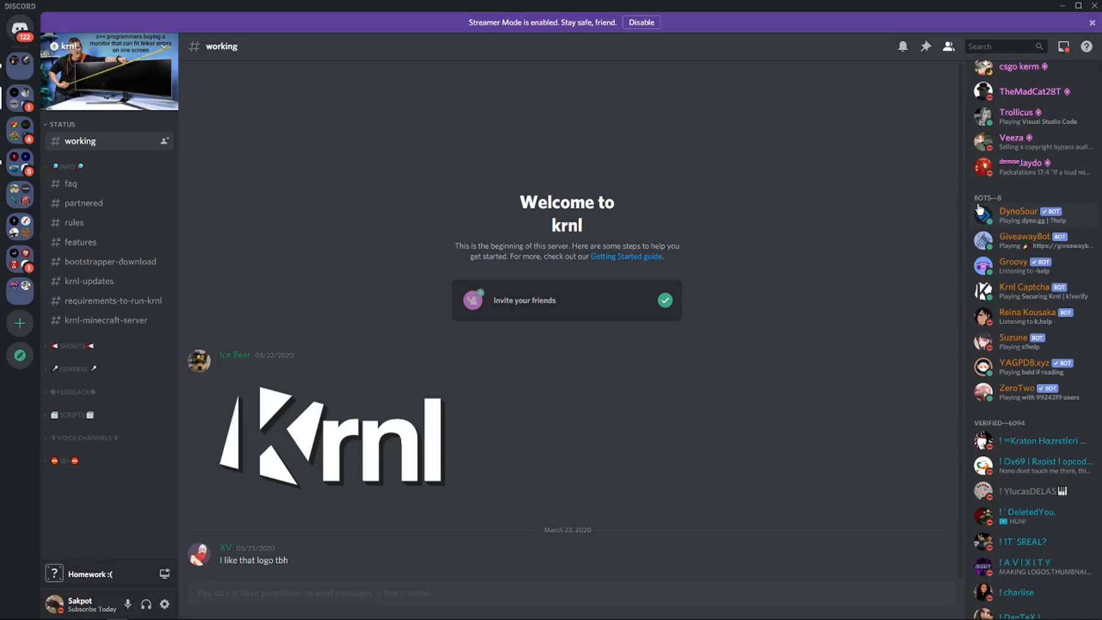
{"action": "mouse_move", "coordinate": [1009, 350]}
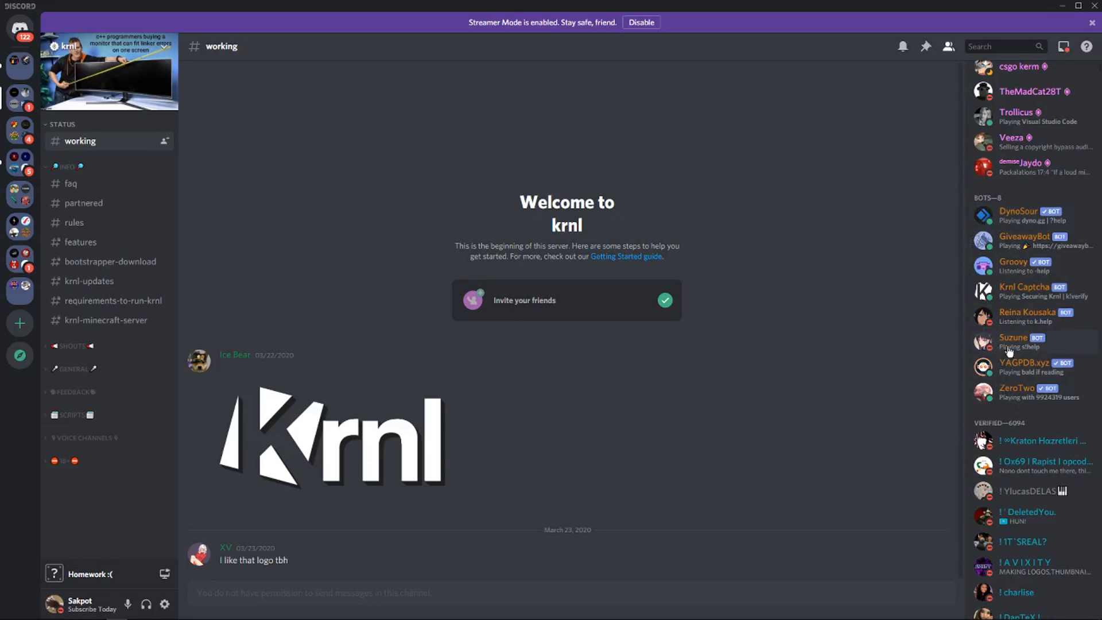
{"action": "left_click", "coordinate": [1013, 340]}
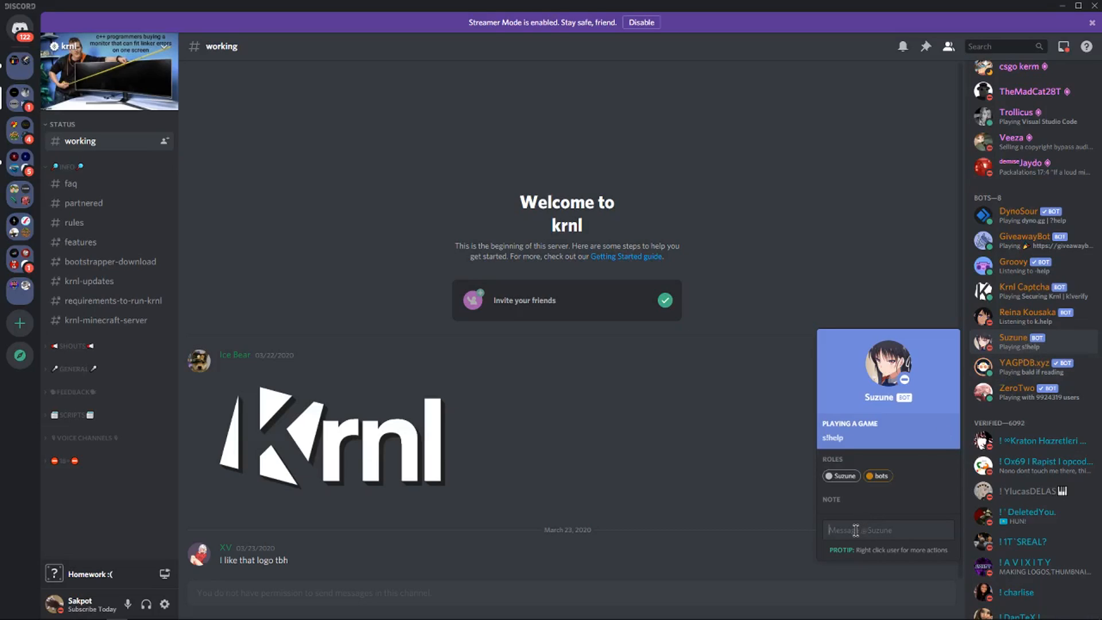
{"action": "type", "text": "dow"}
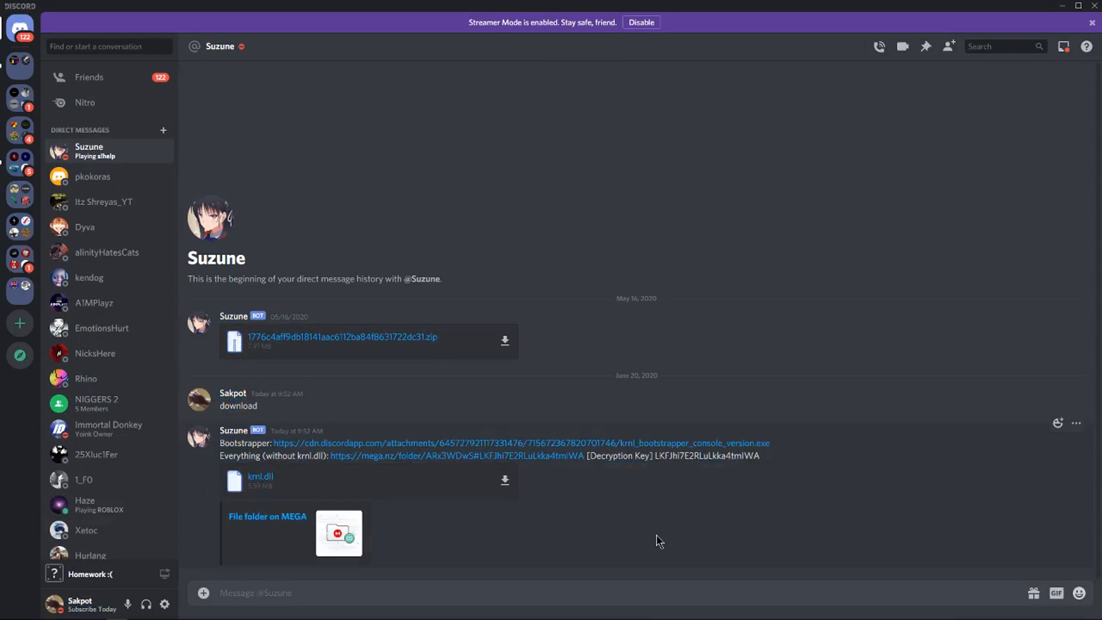
{"action": "mouse_move", "coordinate": [673, 441]}
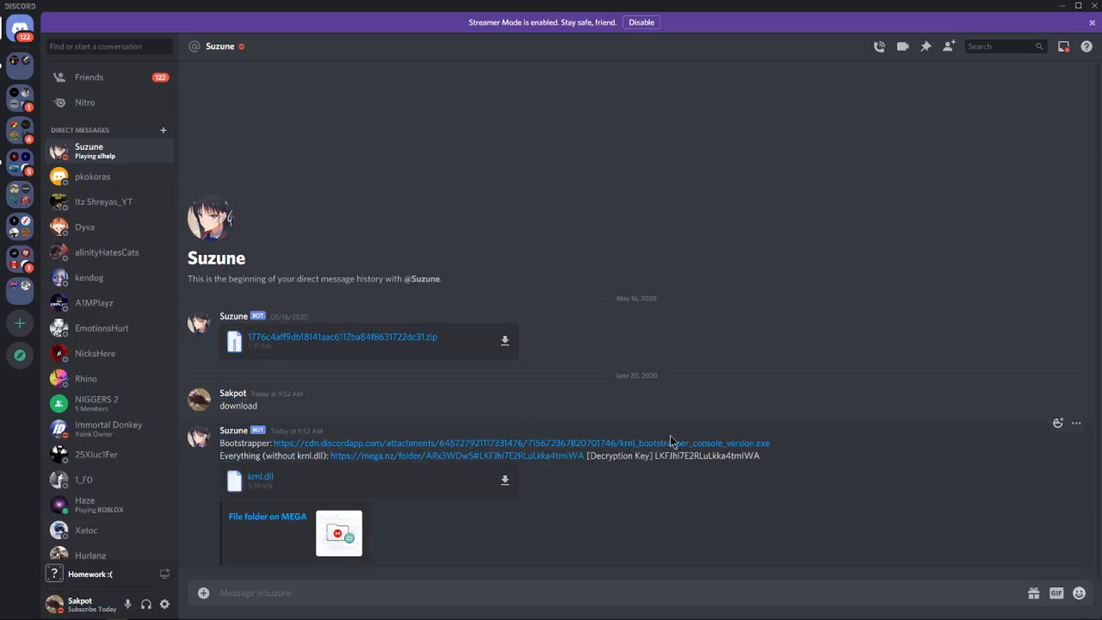
{"action": "mouse_move", "coordinate": [341, 465]}
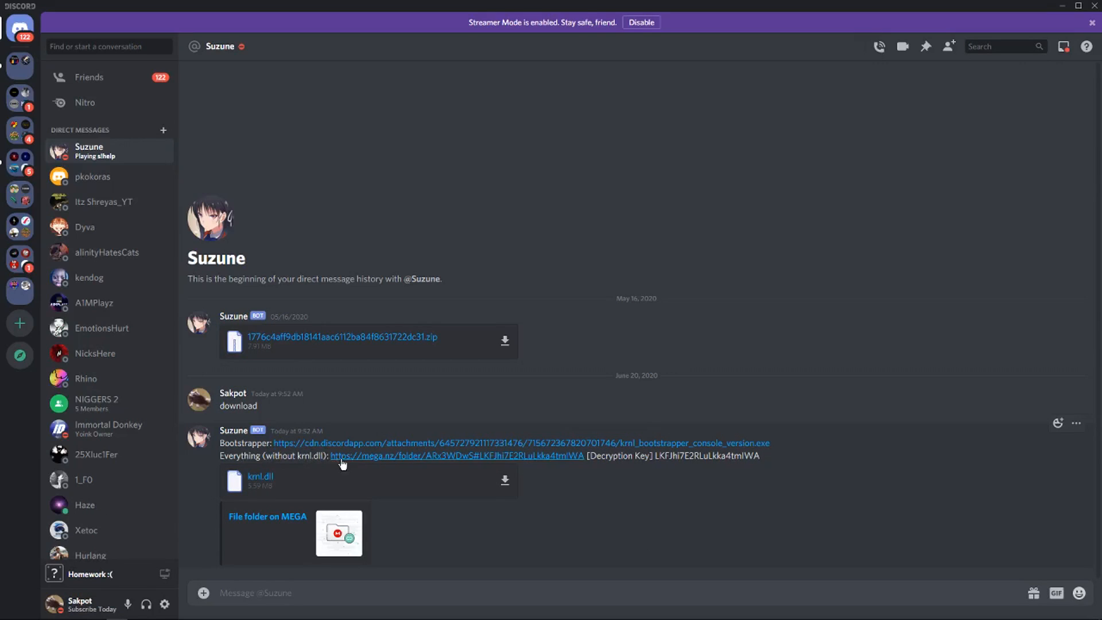
{"action": "mouse_move", "coordinate": [570, 460]}
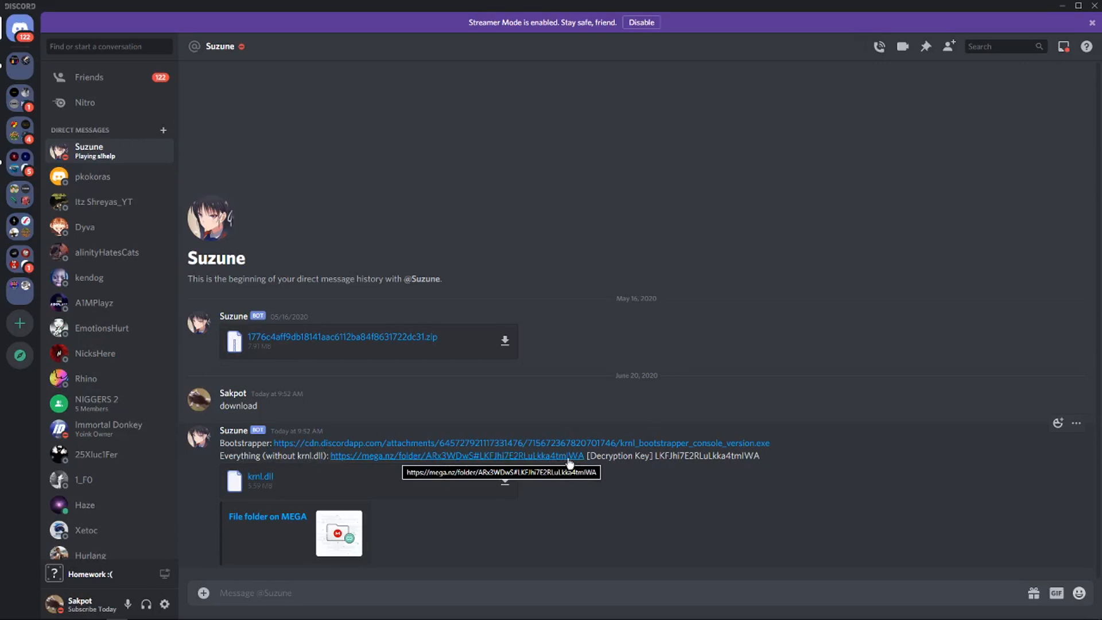
{"action": "mouse_move", "coordinate": [444, 528]}
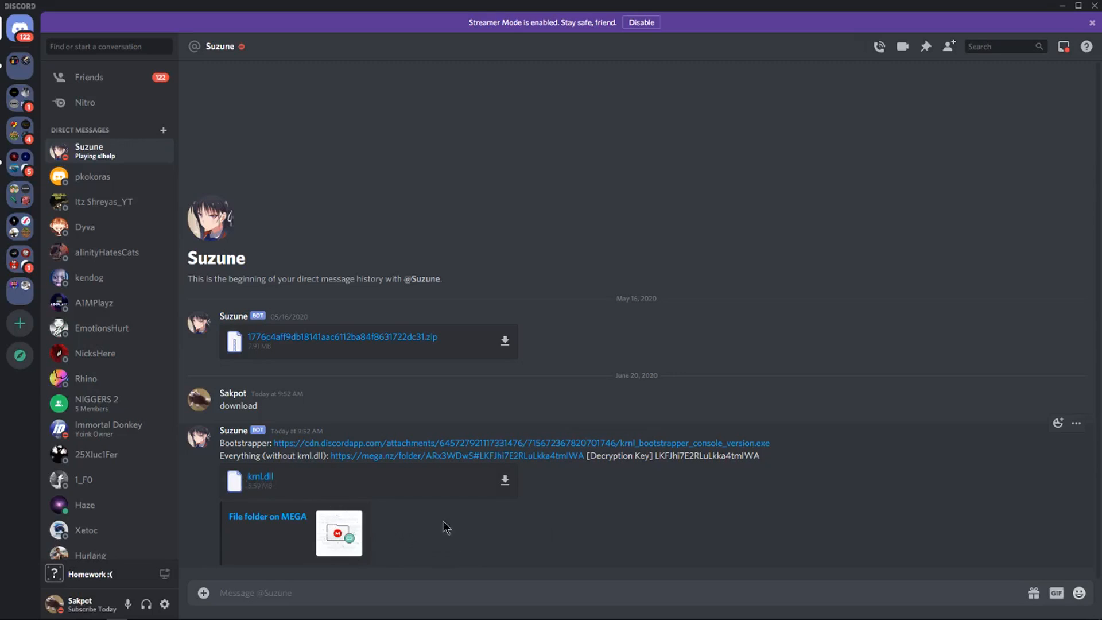
{"action": "mouse_move", "coordinate": [338, 431]}
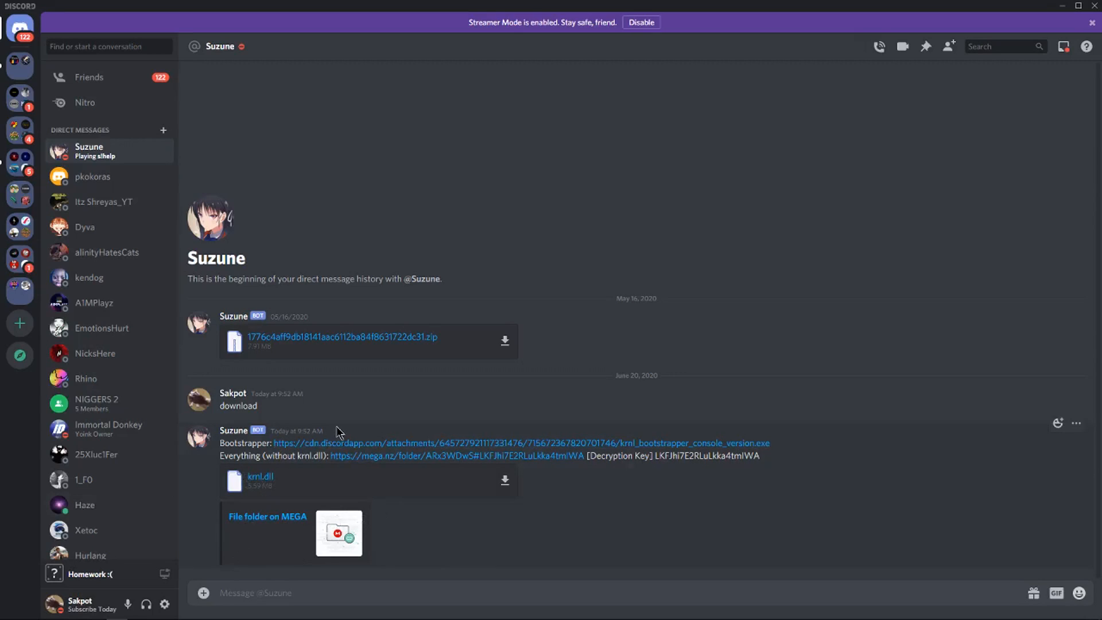
{"action": "mouse_move", "coordinate": [328, 449]}
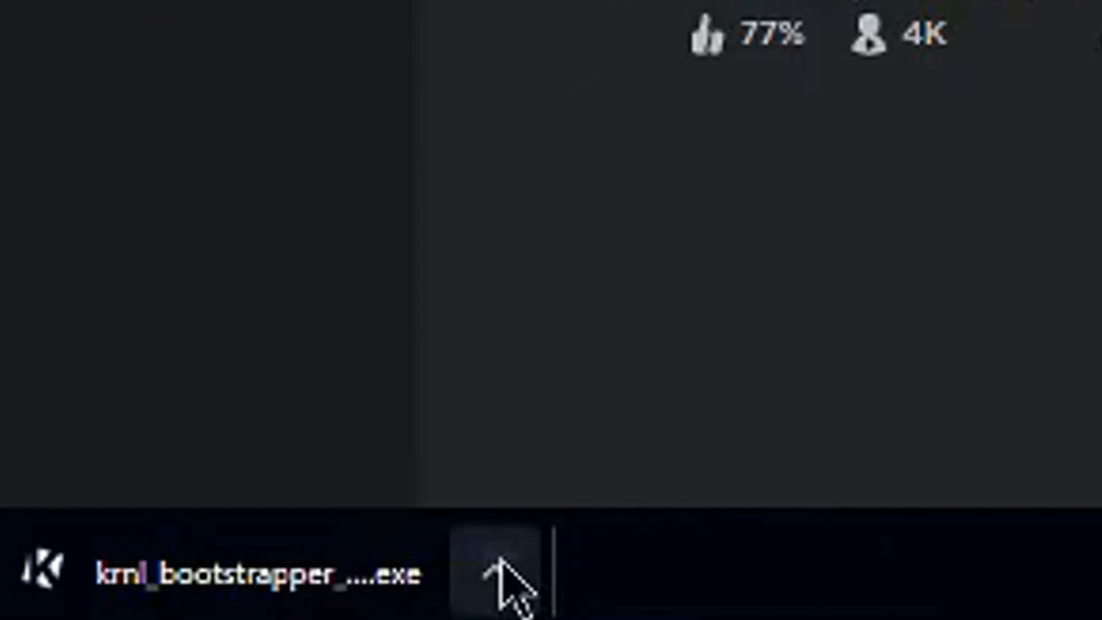
Step: Run krnl_bootstrapper.exe from the Downloads folder, then start krnl.exe after installation
{"action": "left_click", "coordinate": [501, 588]}
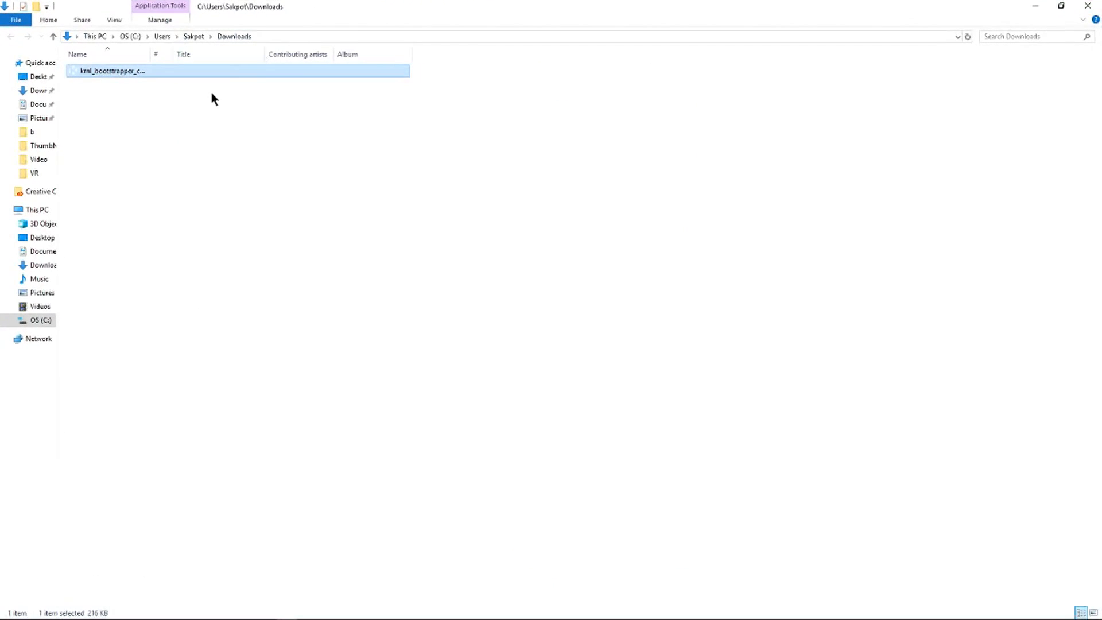
{"action": "mouse_move", "coordinate": [191, 211]}
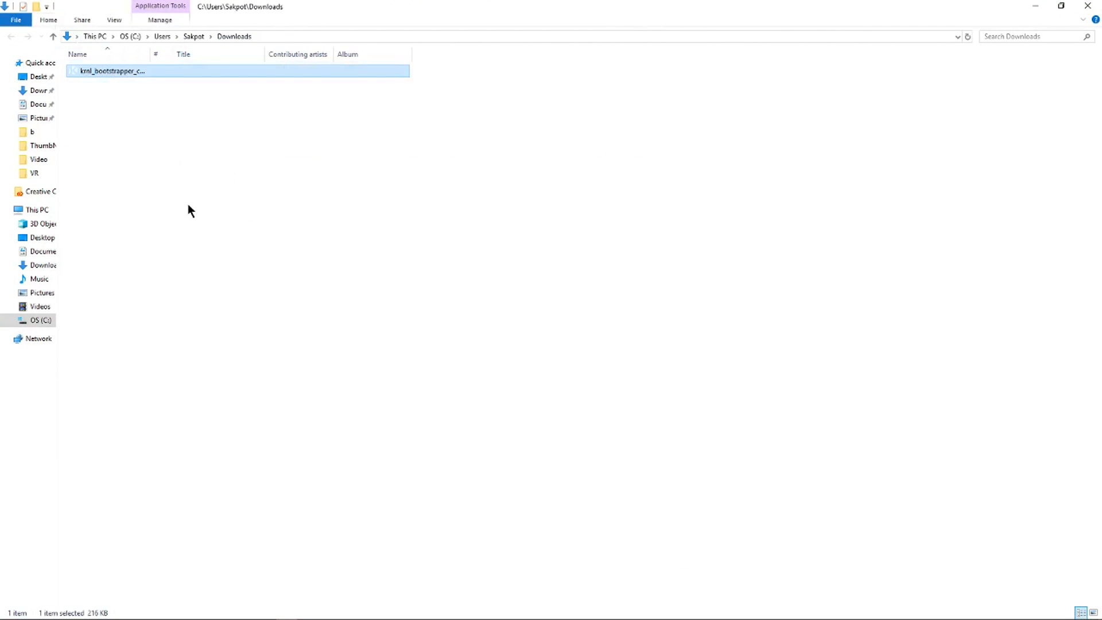
{"action": "double_click", "coordinate": [120, 71]}
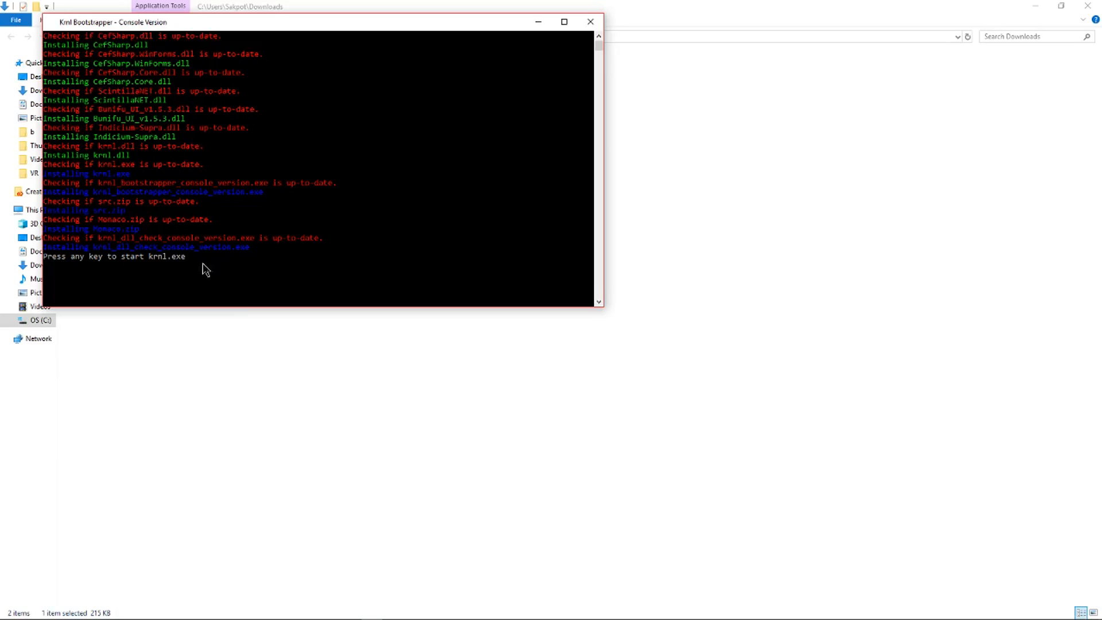
{"action": "mouse_move", "coordinate": [178, 183]}
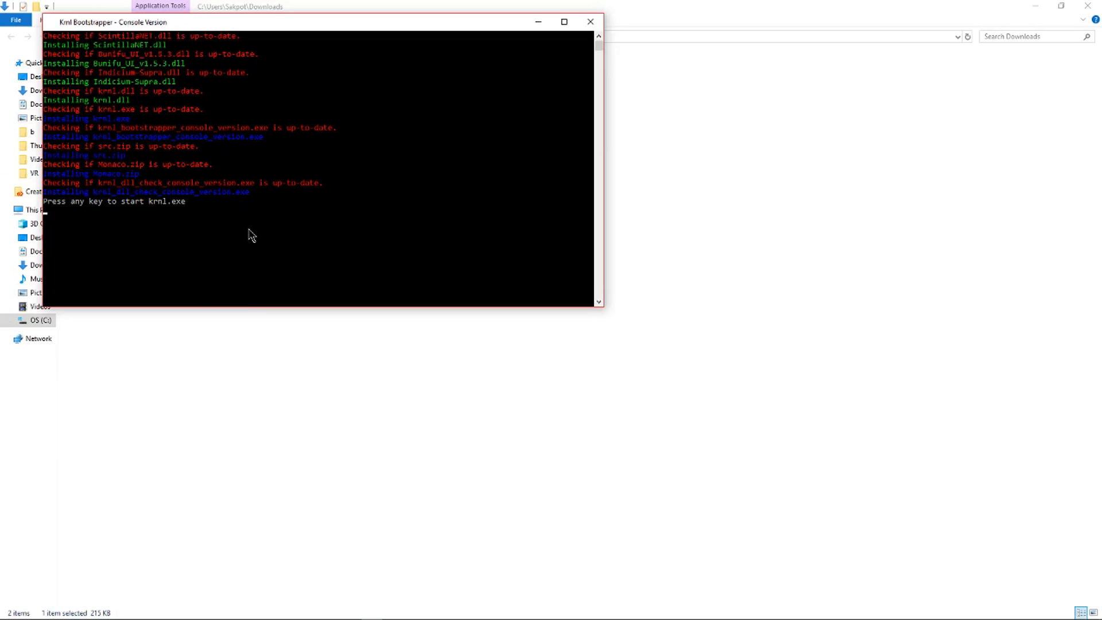
{"action": "key", "text": "enter"}
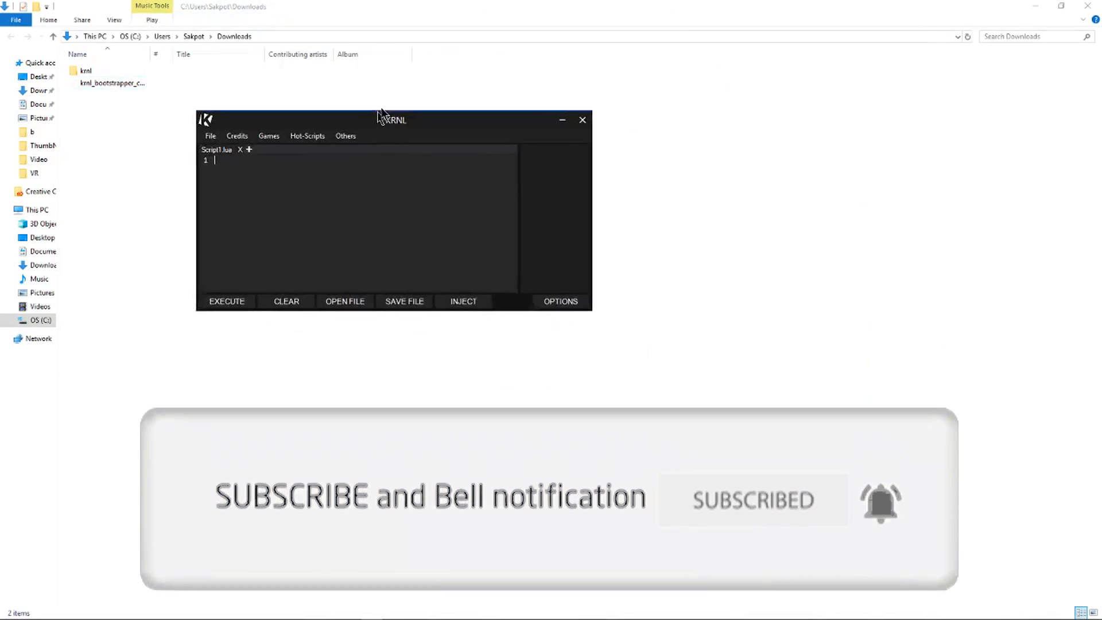
Step: Drag the KRNL window by its title bar to a new screen position
{"action": "left_click_drag", "start_coordinate": [393, 119], "coordinate": [532, 97]}
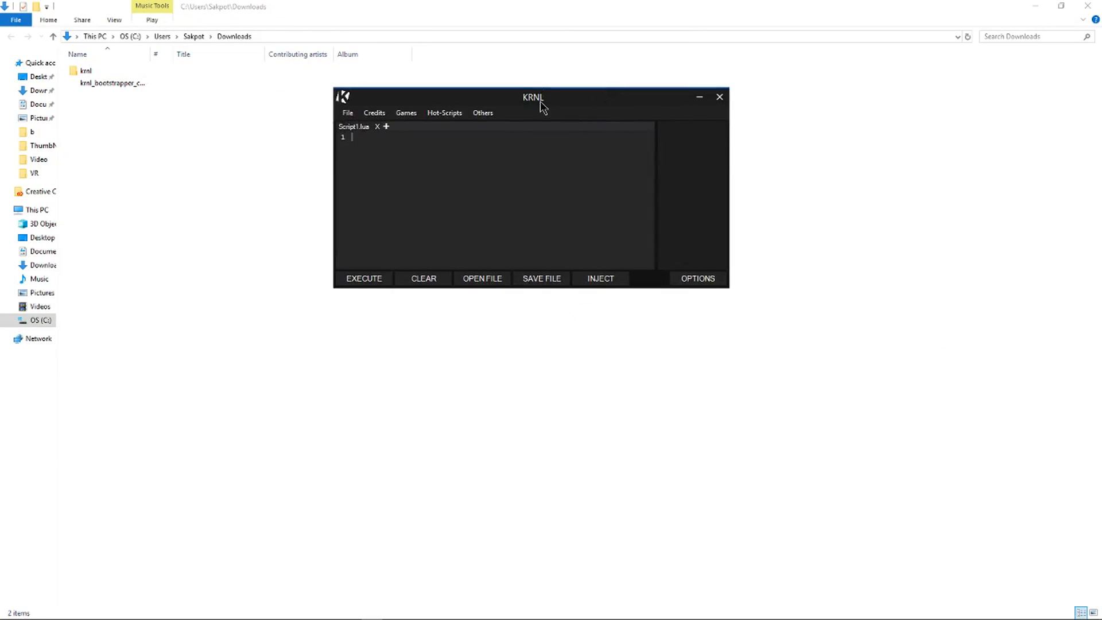
{"action": "left_click_drag", "start_coordinate": [532, 97], "coordinate": [506, 138]}
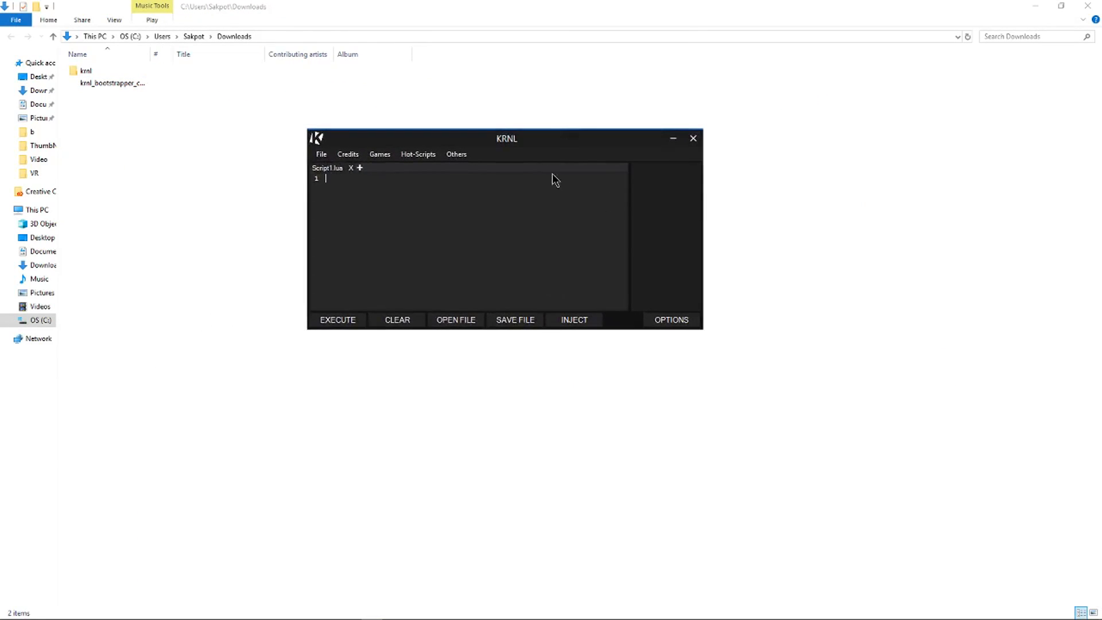
{"action": "mouse_move", "coordinate": [300, 150]}
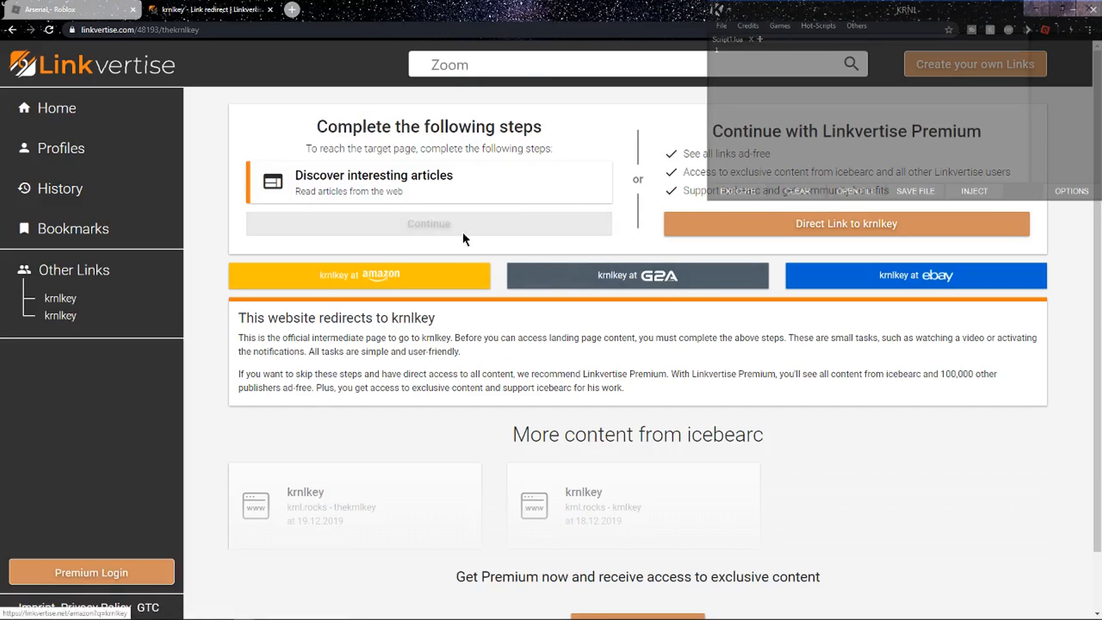
Step: Complete the articles step, close its popup, and go to the krnlkey page
{"action": "left_click", "coordinate": [429, 181]}
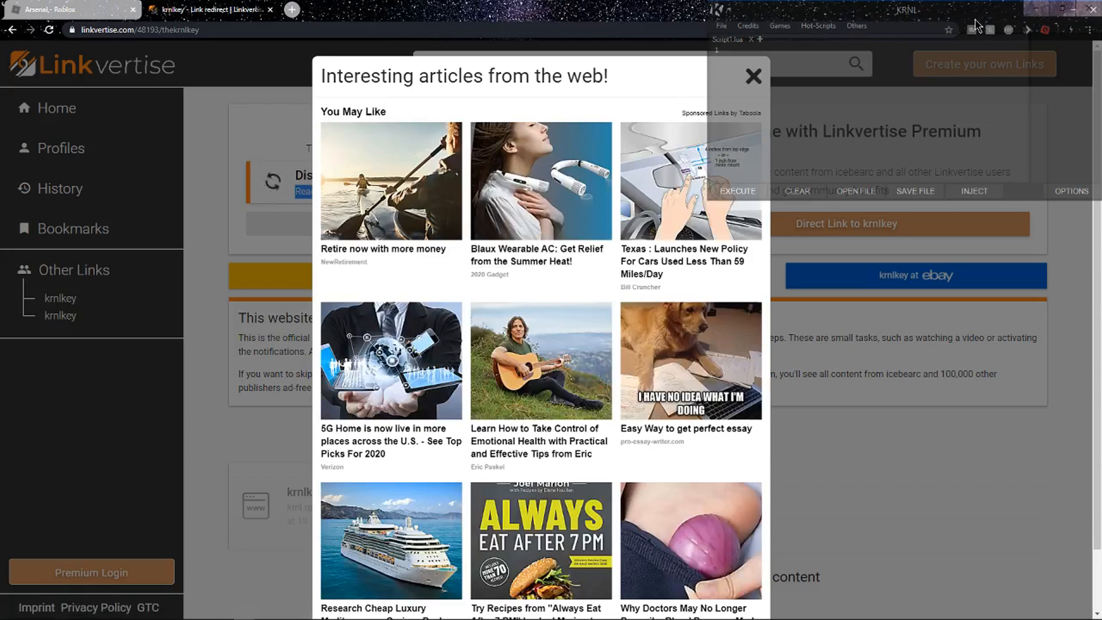
{"action": "left_click", "coordinate": [754, 77]}
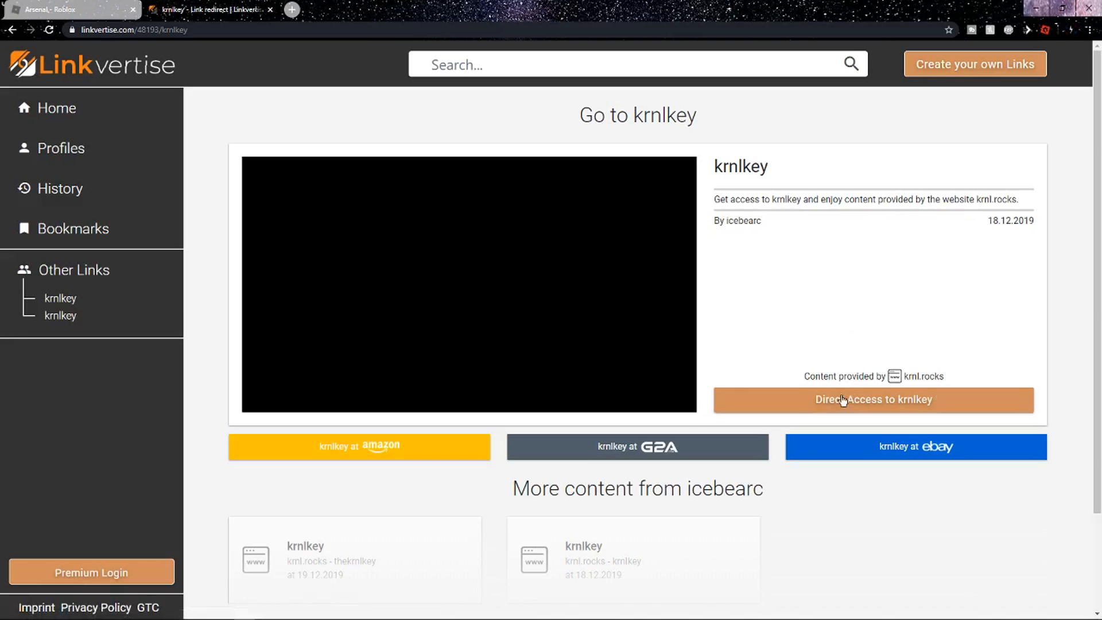
{"action": "left_click", "coordinate": [873, 399]}
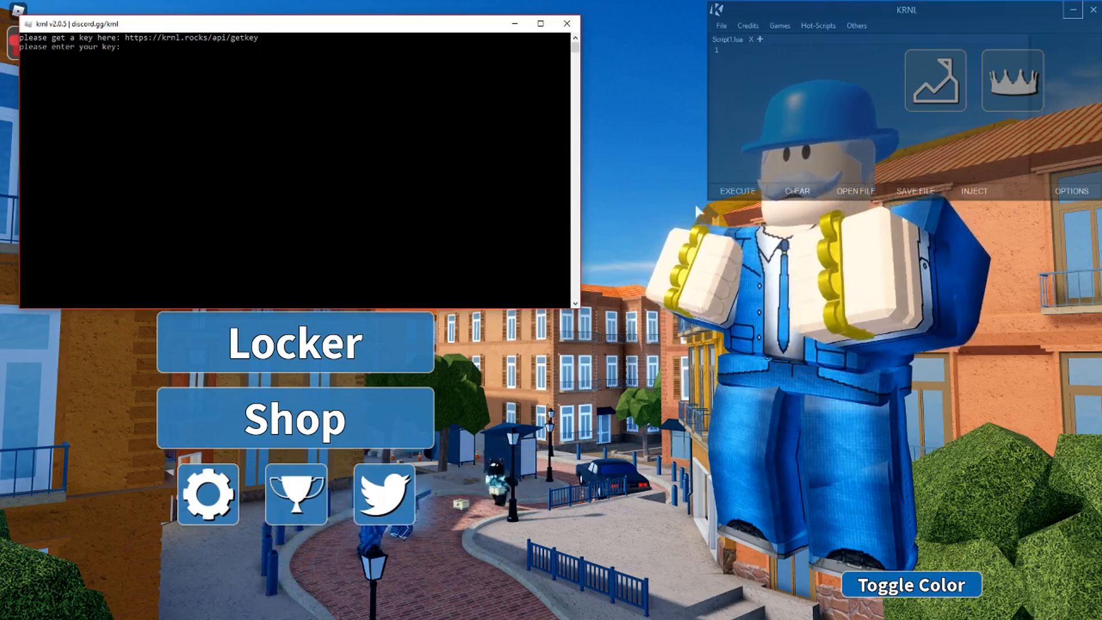
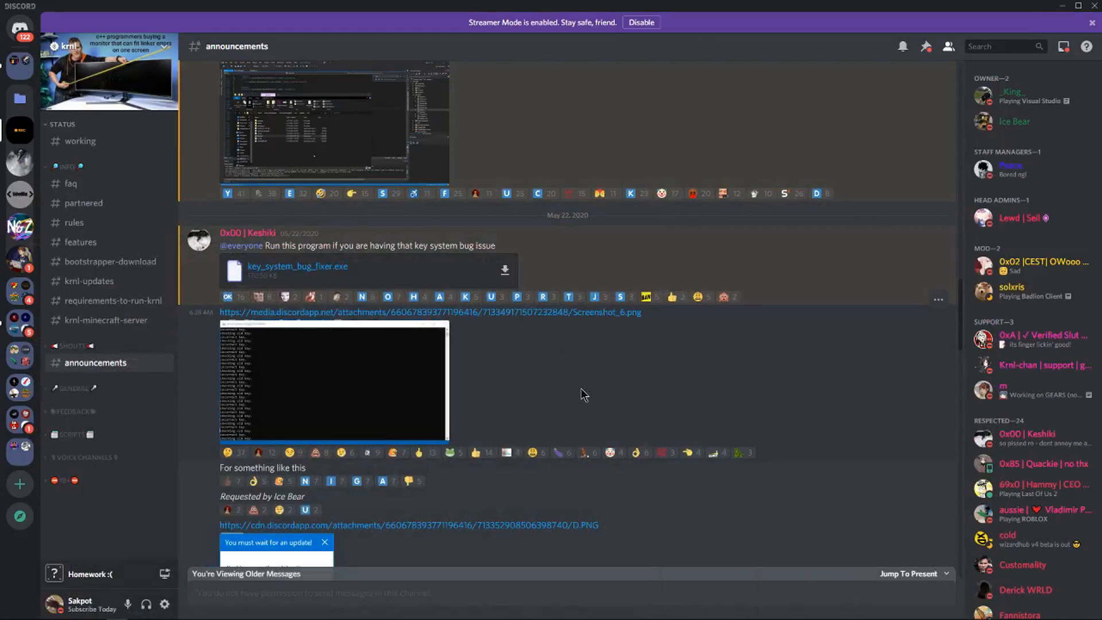
{"action": "mouse_move", "coordinate": [362, 226]}
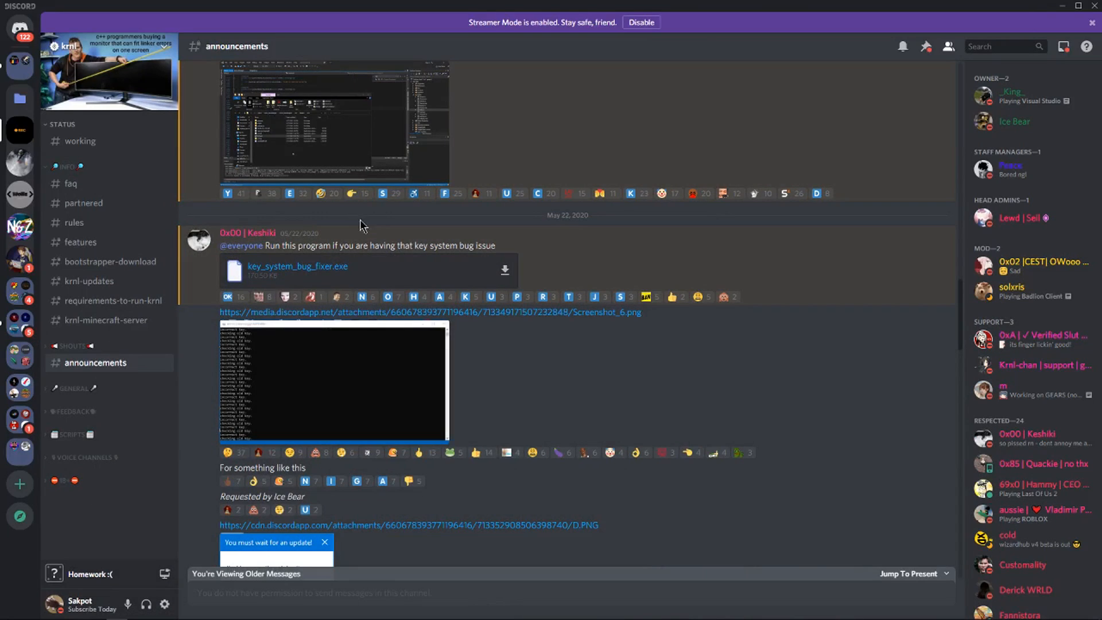
{"action": "mouse_move", "coordinate": [453, 237]}
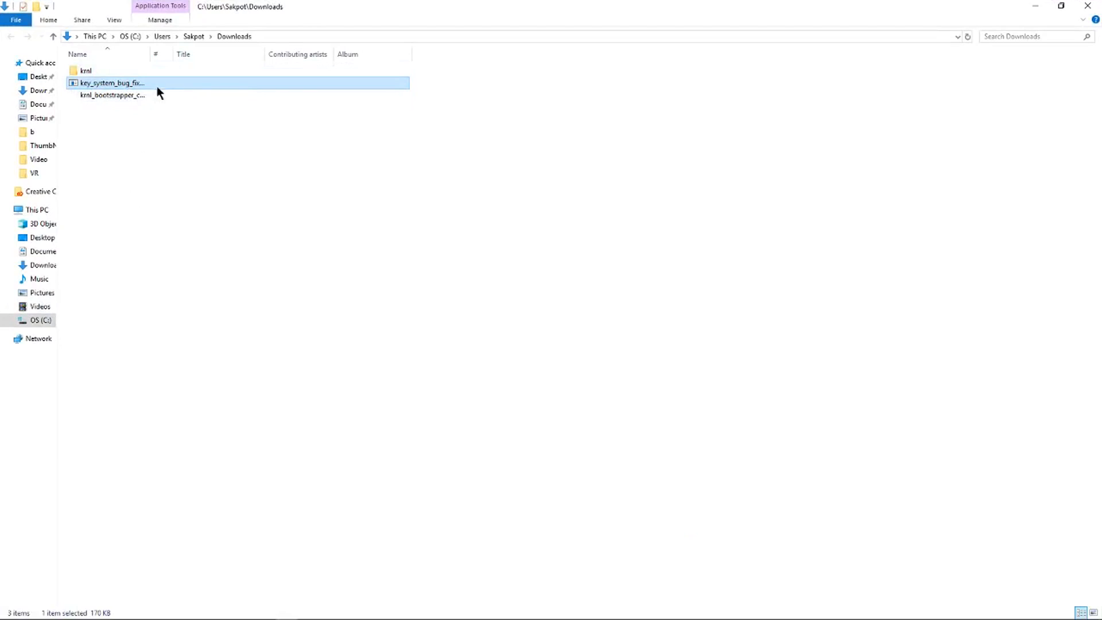
{"action": "mouse_move", "coordinate": [135, 93]}
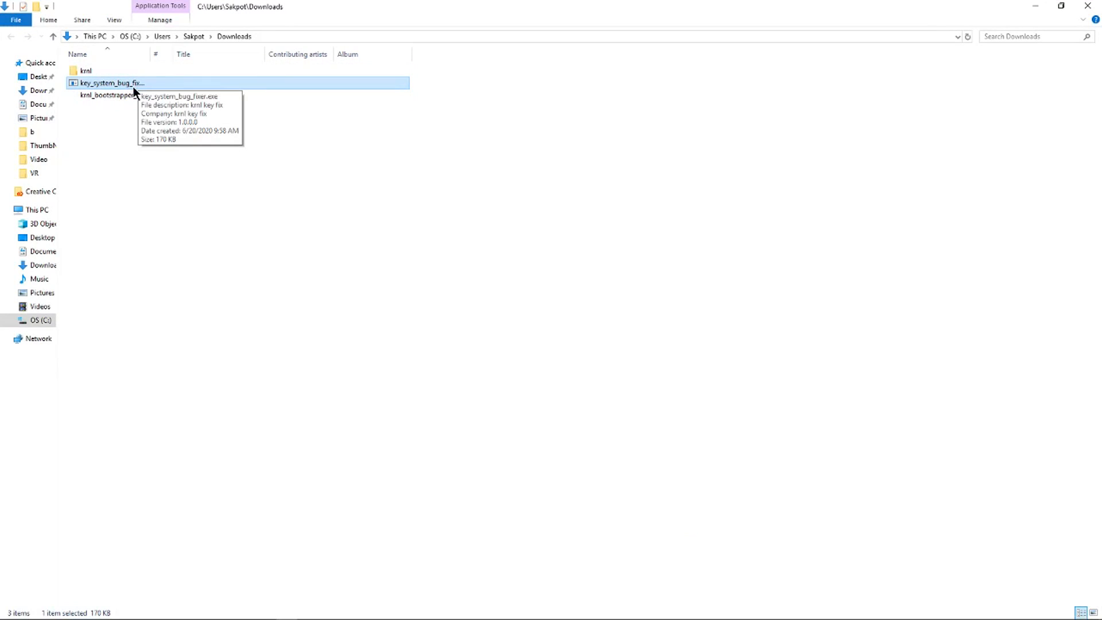
Step: Run key_system_bug_fixer.exe, choosing More info and Run anyway at the SmartScreen warning
{"action": "double_click", "coordinate": [112, 82]}
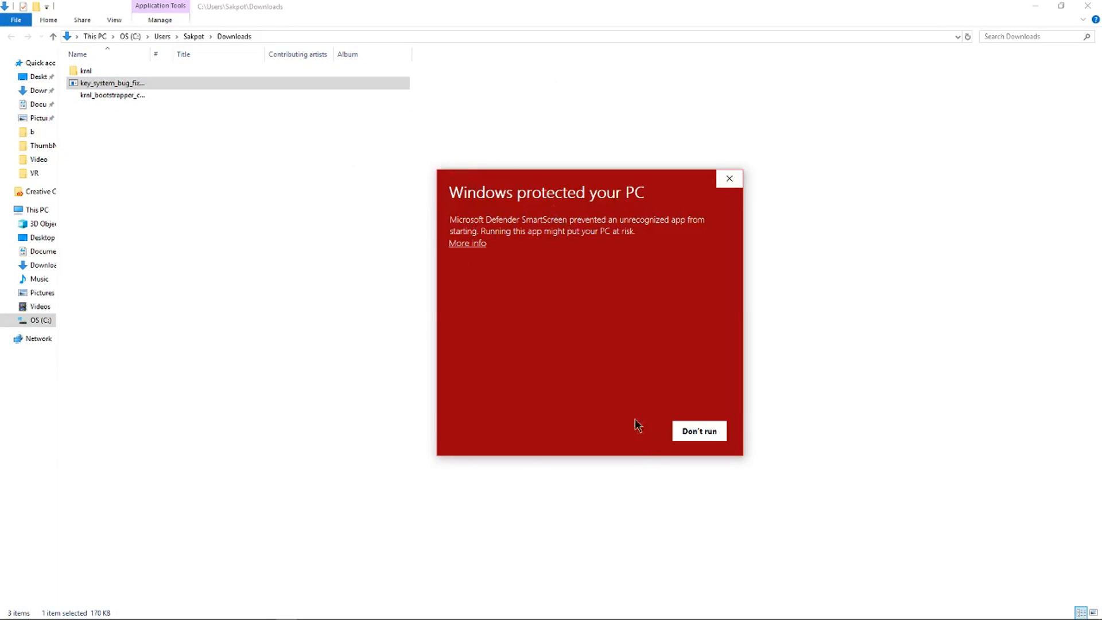
{"action": "left_click", "coordinate": [467, 244]}
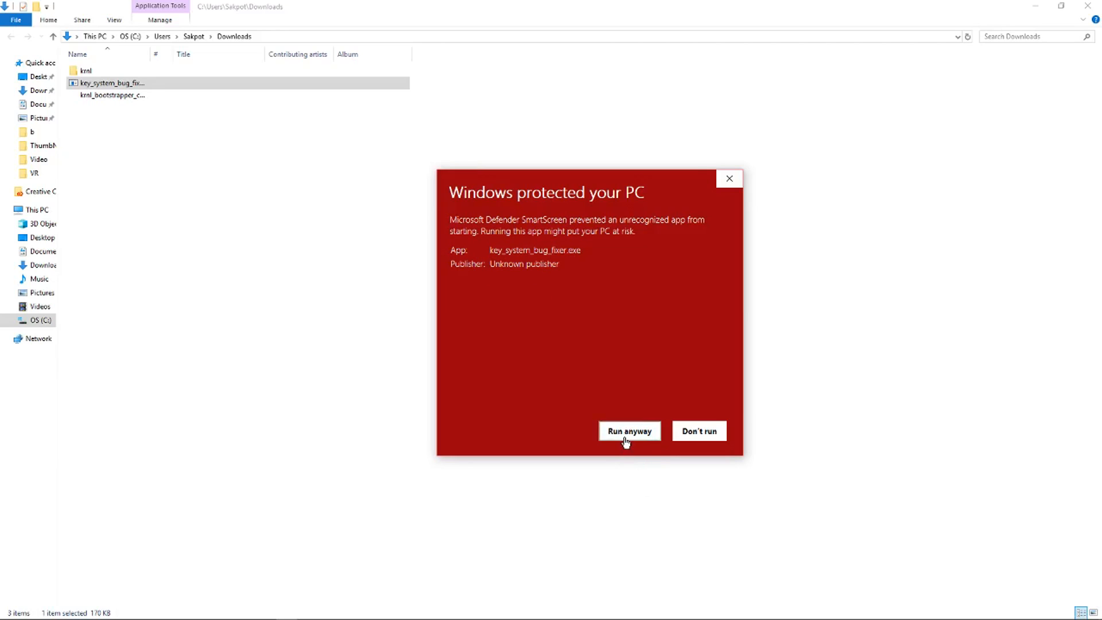
{"action": "left_click", "coordinate": [629, 432]}
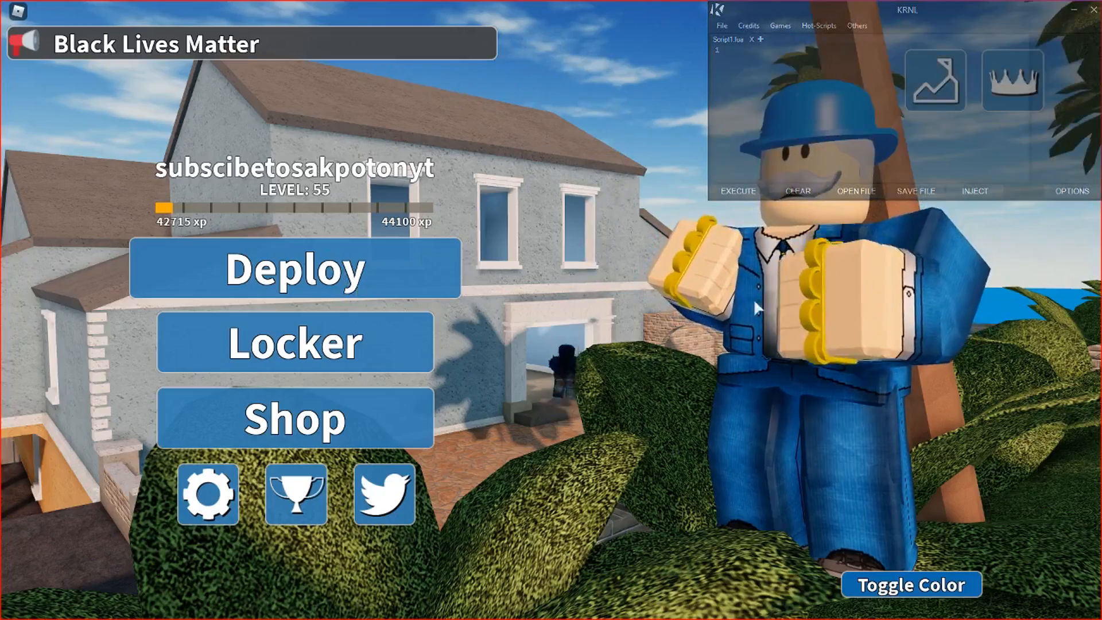
Step: Execute the Owl Hub script in KRNL and deploy into an Arsenal match
{"action": "left_click", "coordinate": [293, 280]}
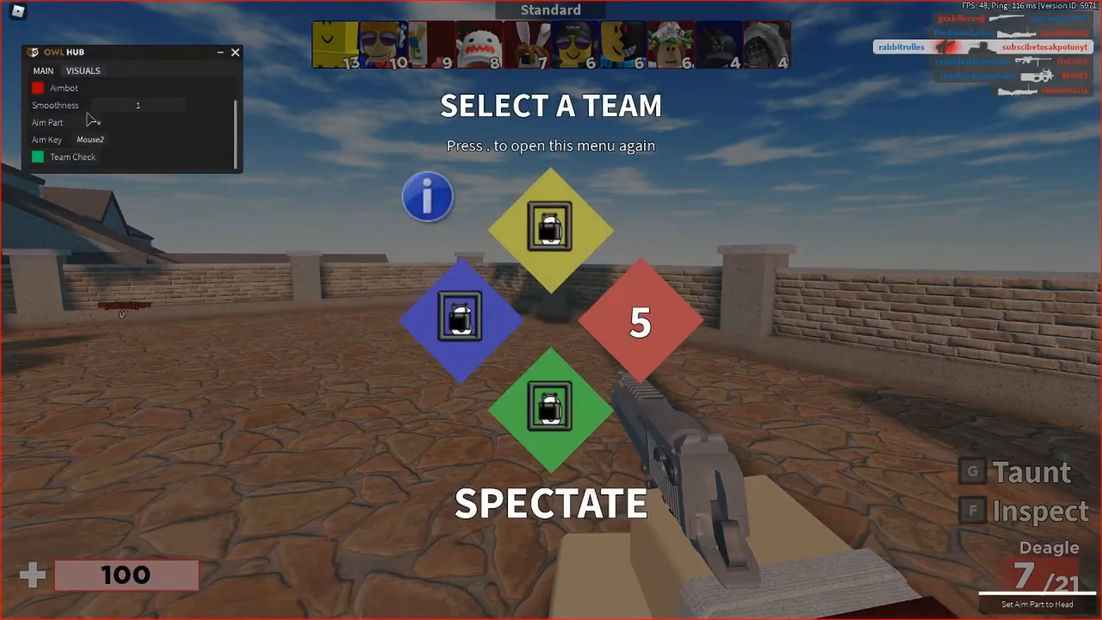
{"action": "left_click", "coordinate": [82, 70]}
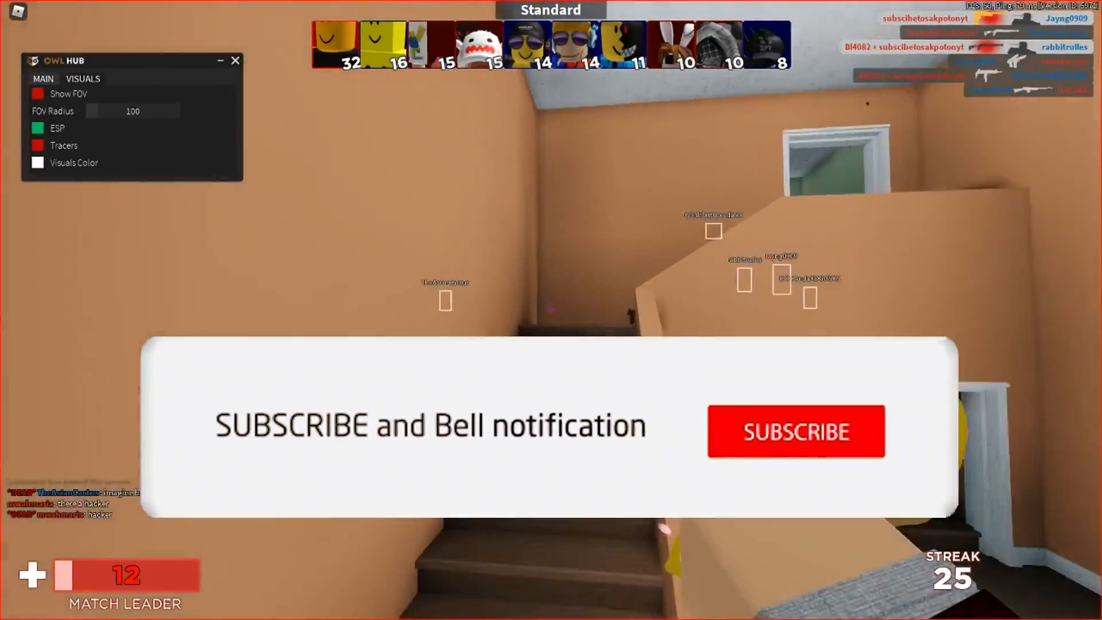
Step: After the Arsenal match ends, deploy from the main menu to open the Pick a map vote
{"action": "left_click", "coordinate": [796, 431]}
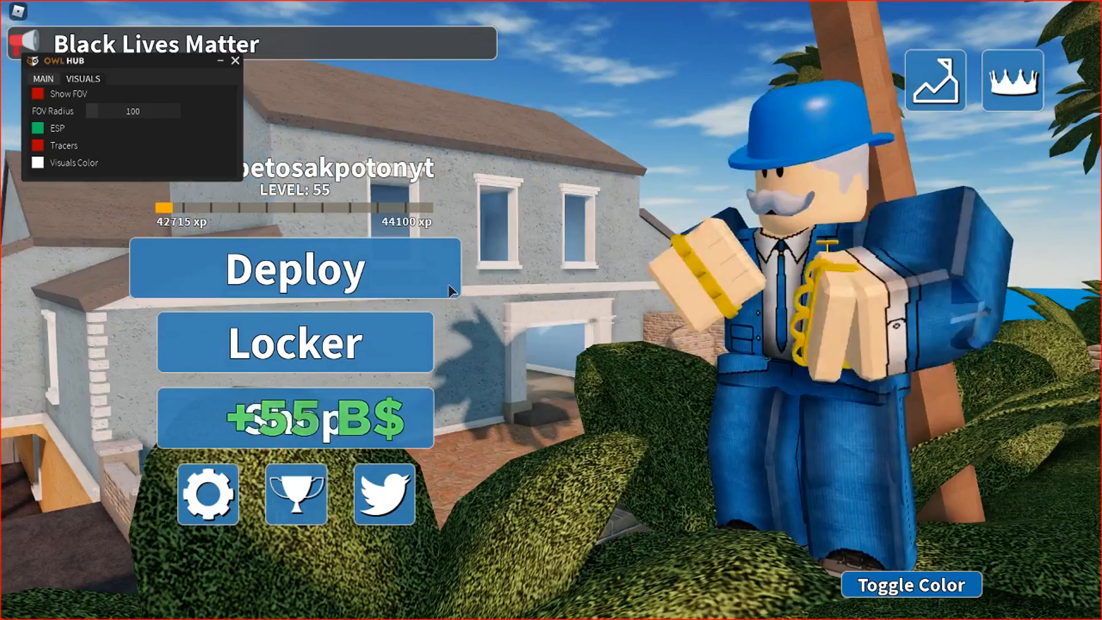
{"action": "left_click", "coordinate": [294, 270]}
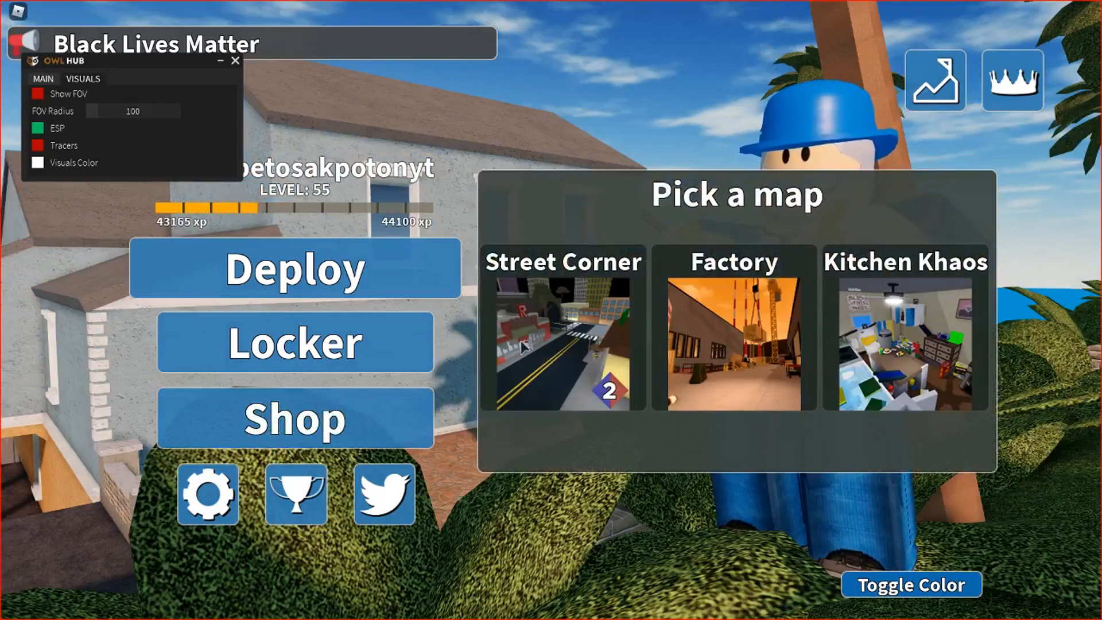